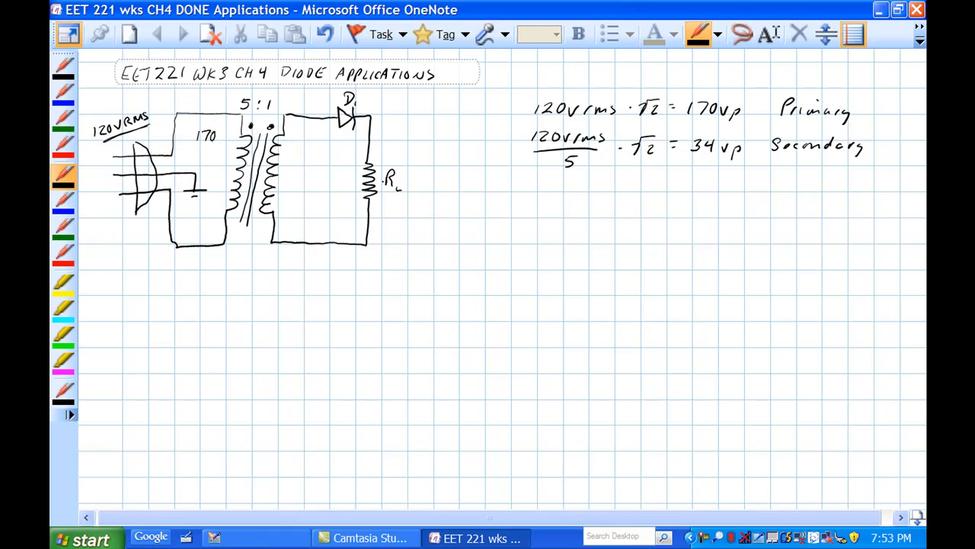
Label the primary 170Vp and add a voltage arrow across the secondary winding
type("Vp")
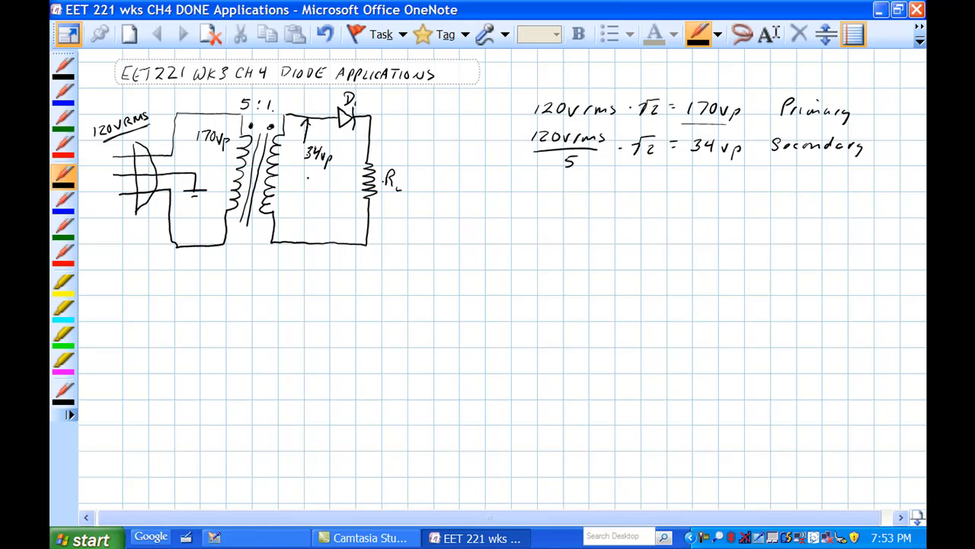
left_click_drag(306, 180, 299, 241)
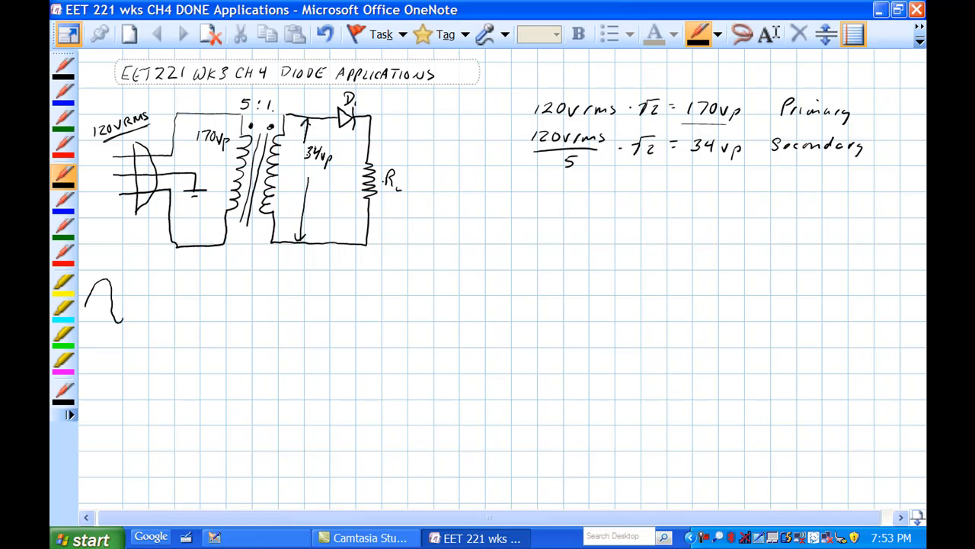
Sketch the primary sine wave labelled 170Vp and -170Vp, then a second wave in thick black ink
left_click_drag(122, 297, 171, 302)
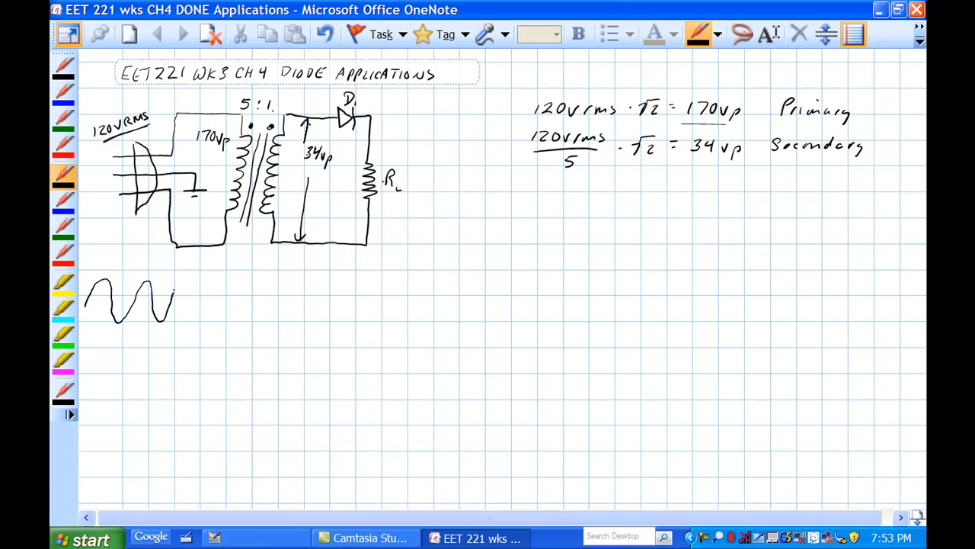
type("170vp")
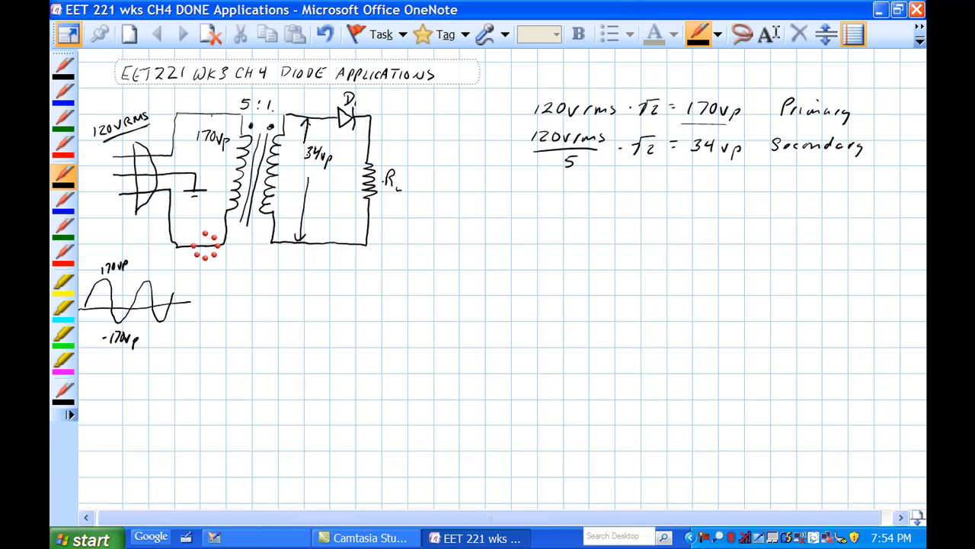
right_click(205, 251)
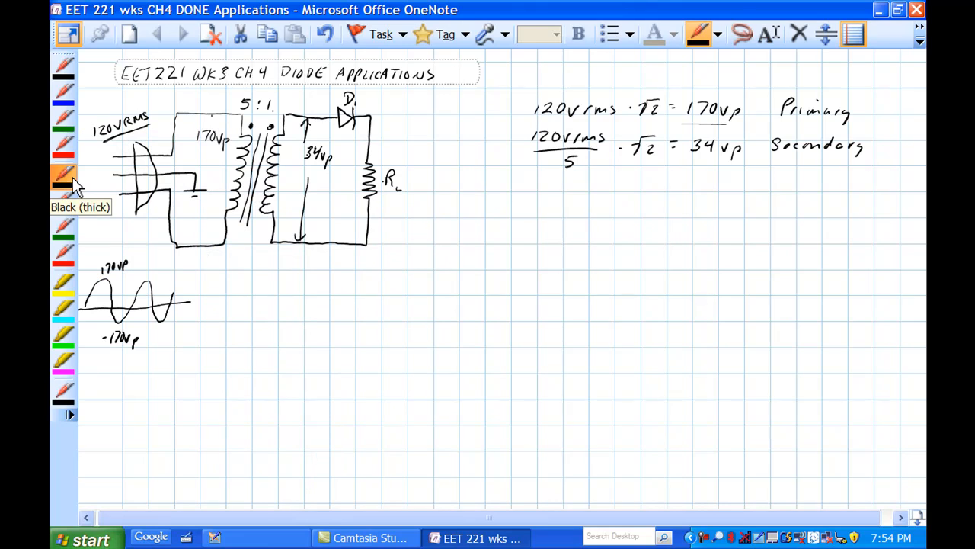
left_click(64, 177)
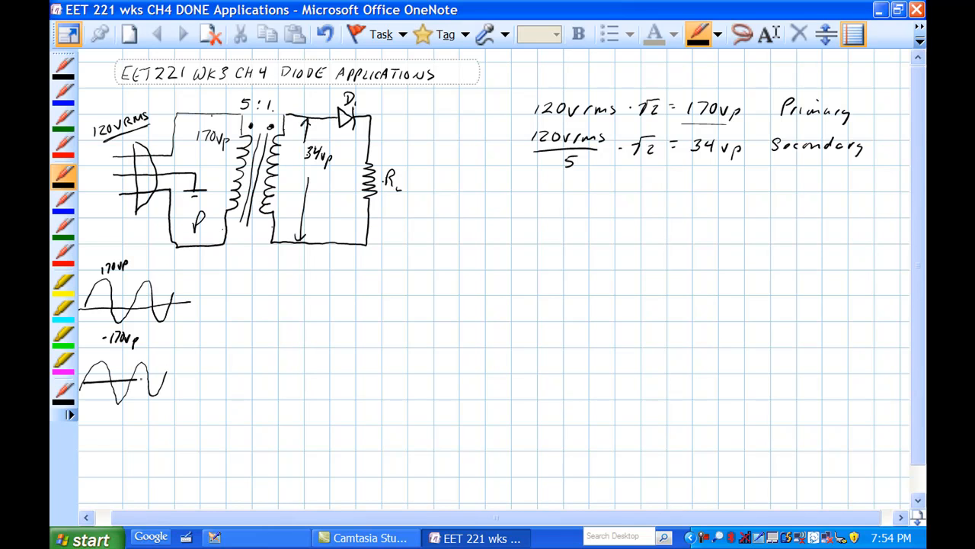
Mark winding polarity, trace the secondary current loop and write Forward Biased and IR = V by R_L
left_click_drag(134, 381, 171, 378)
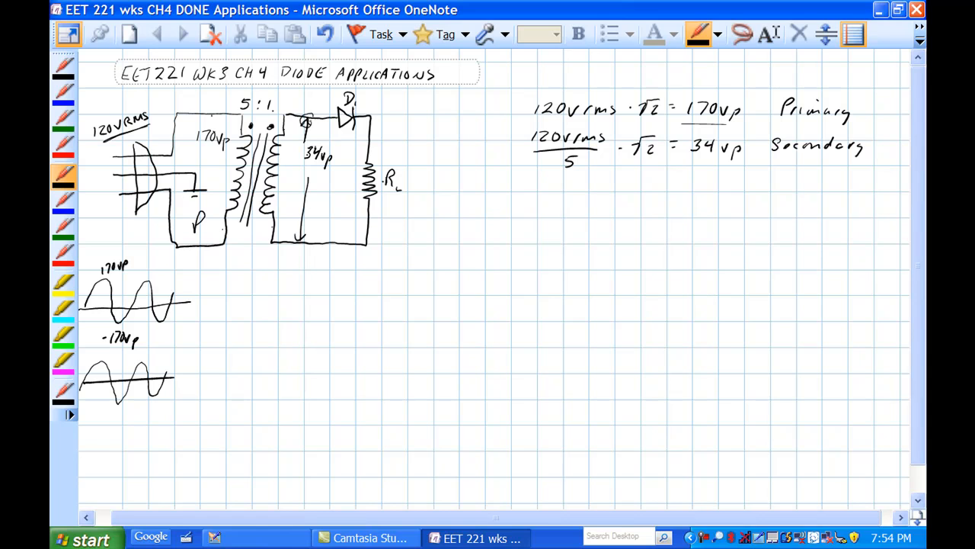
left_click(297, 243)
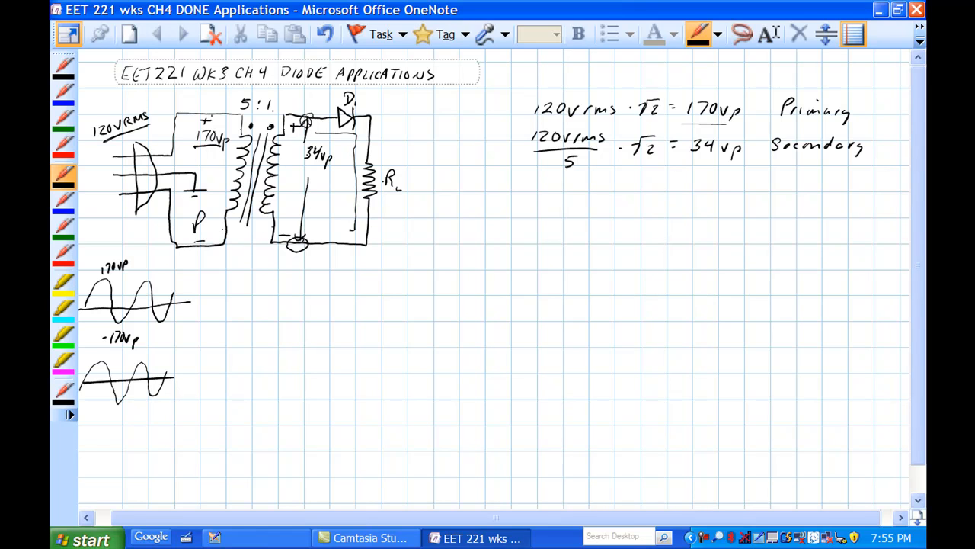
left_click_drag(347, 230, 323, 230)
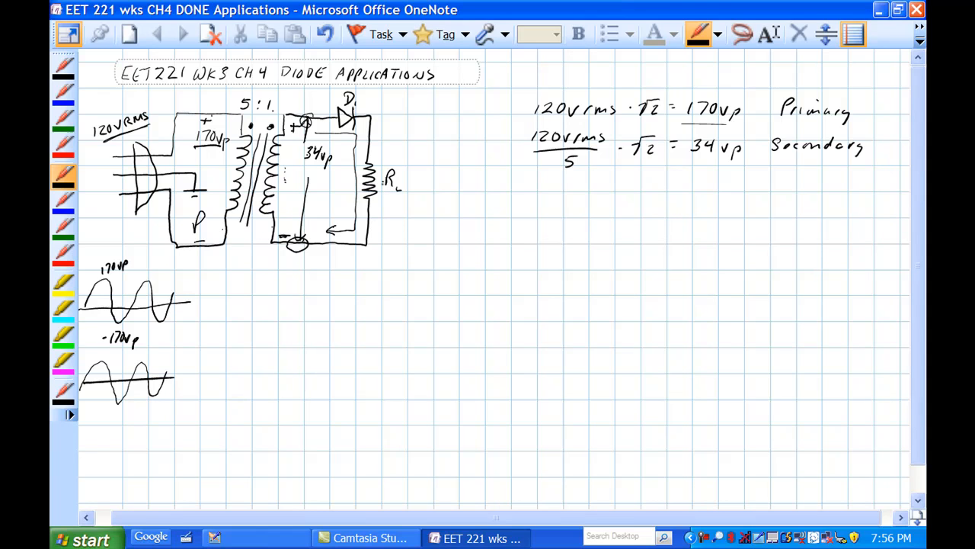
left_click(393, 125)
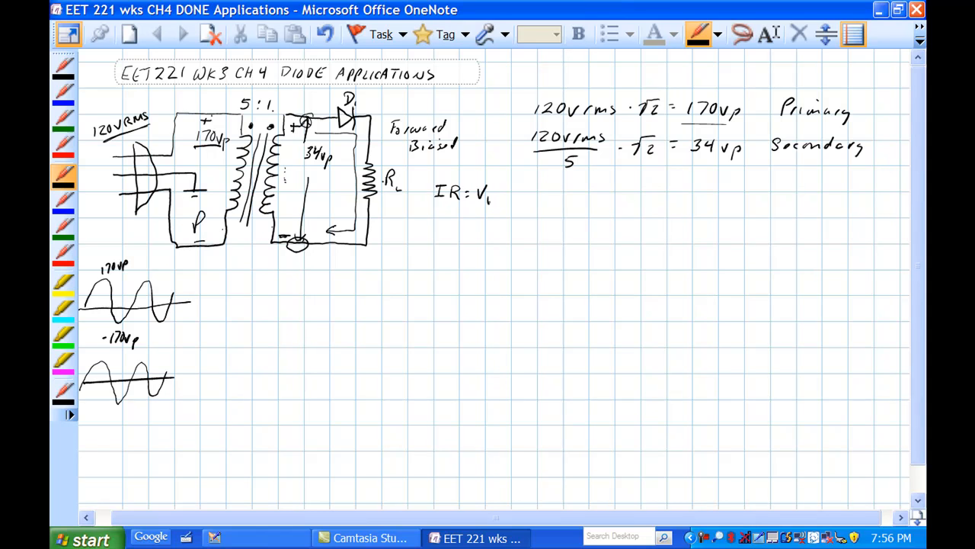
Finish IR = V drop, then mark in red 170Vp posit polarity and the diode current path
type("drop")
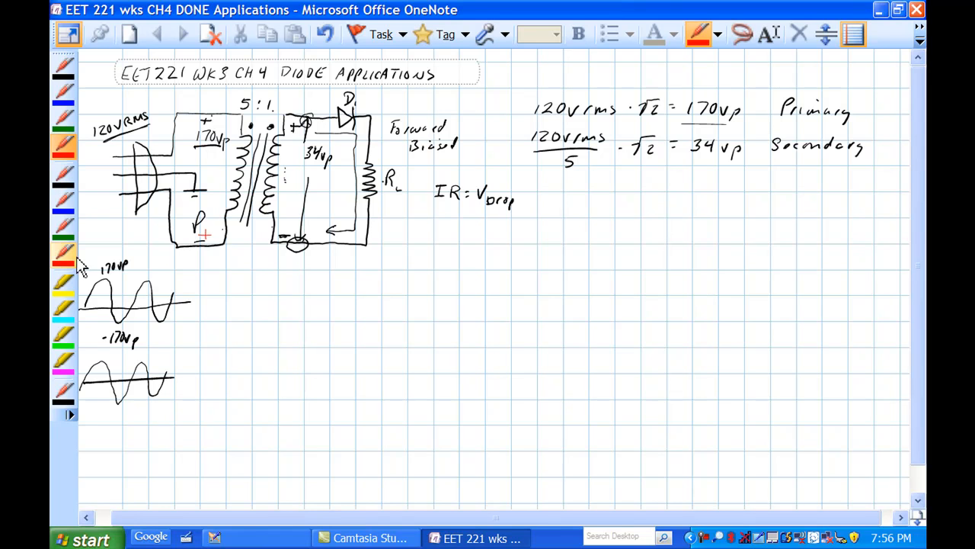
left_click(64, 256)
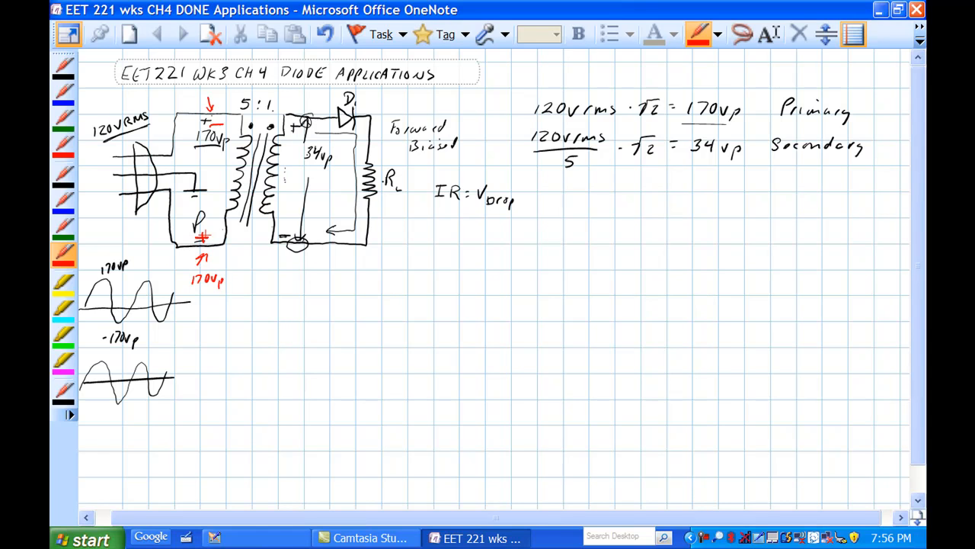
type("posit")
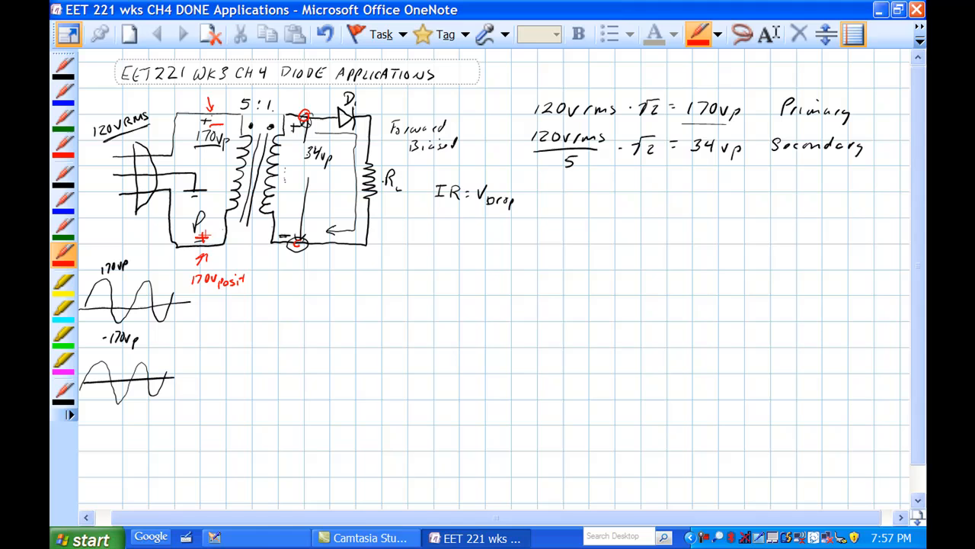
left_click(277, 256)
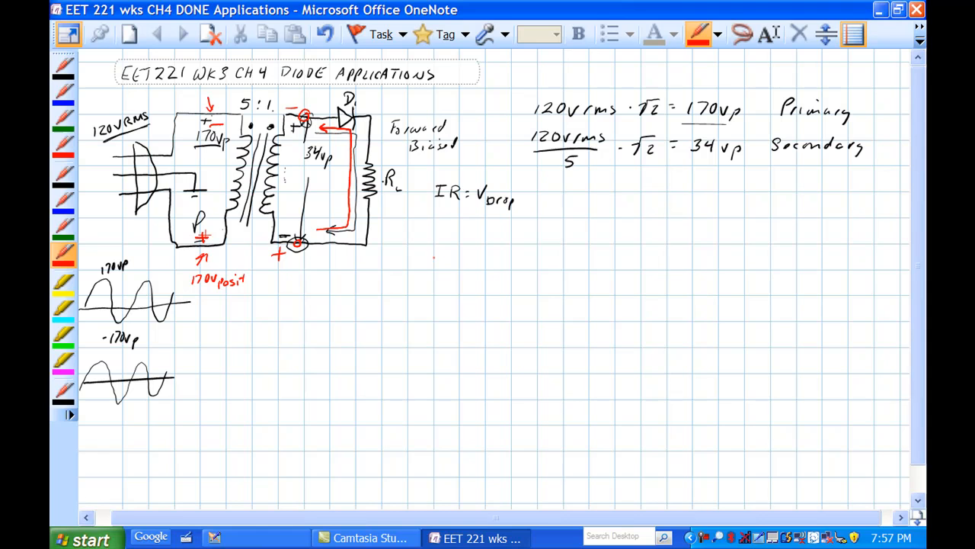
Write in red: Reverse Biased acts like open switch, No current flow, NO IR Drop on Resistor
left_click(424, 262)
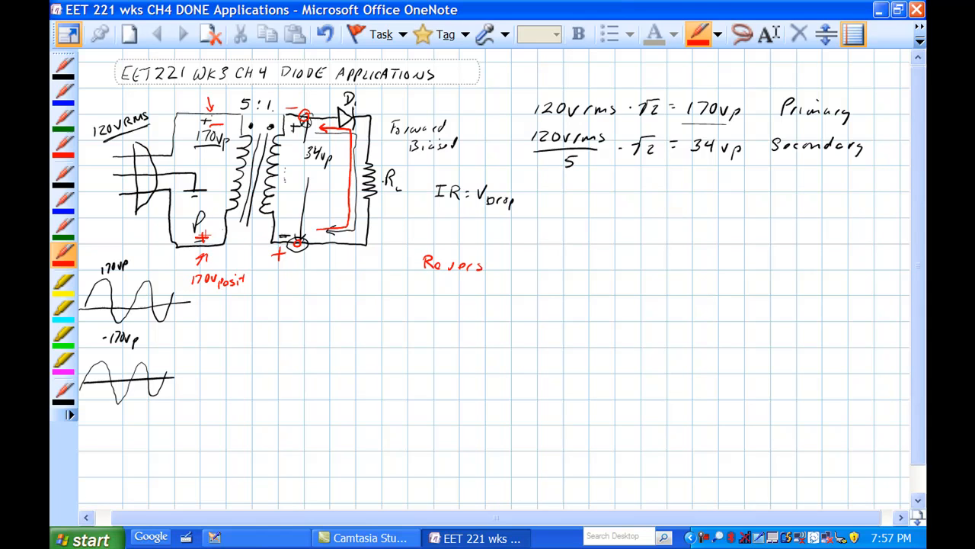
type("Biased")
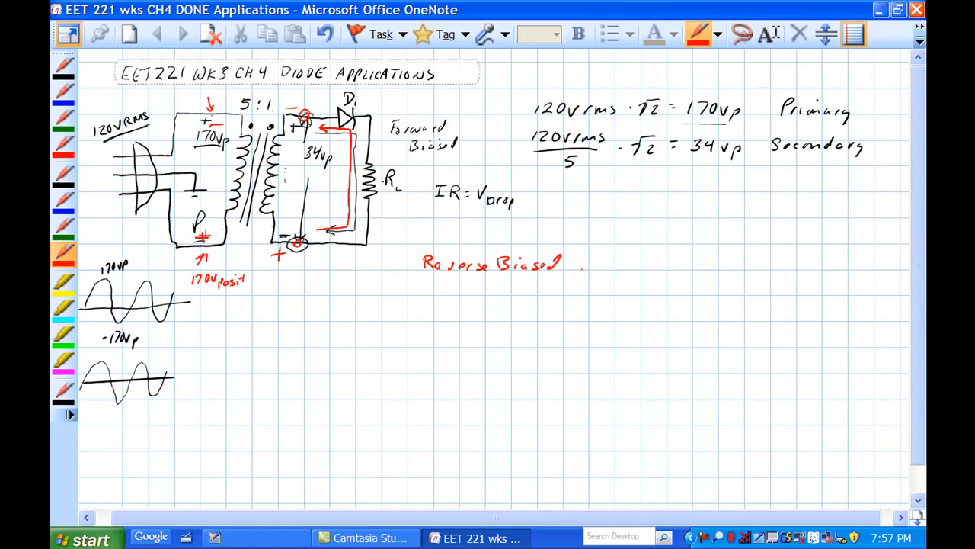
type("acts Like open switch")
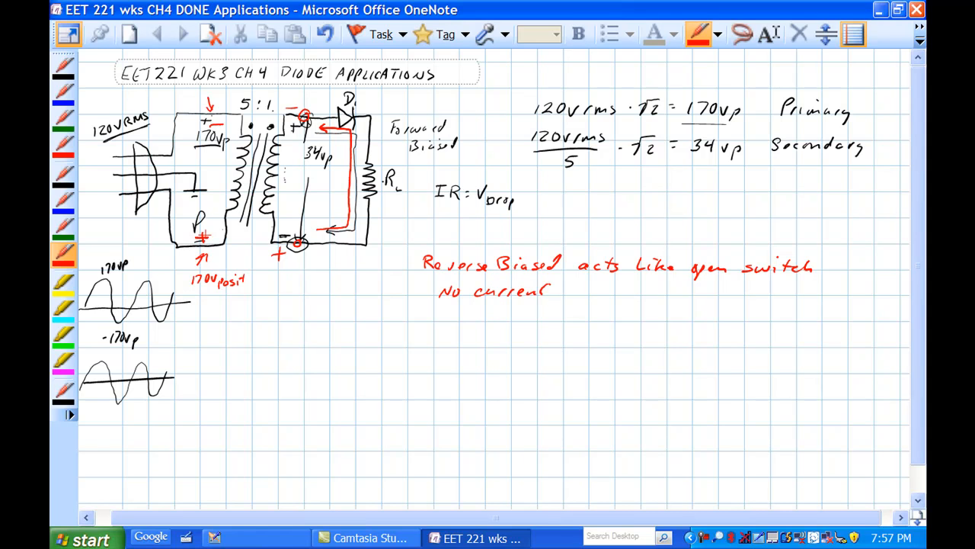
type("flow")
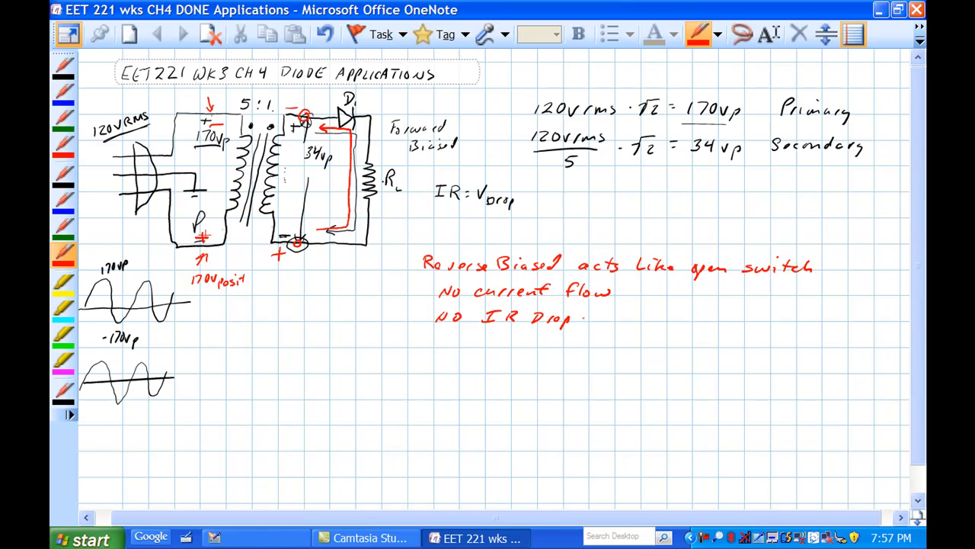
type("on")
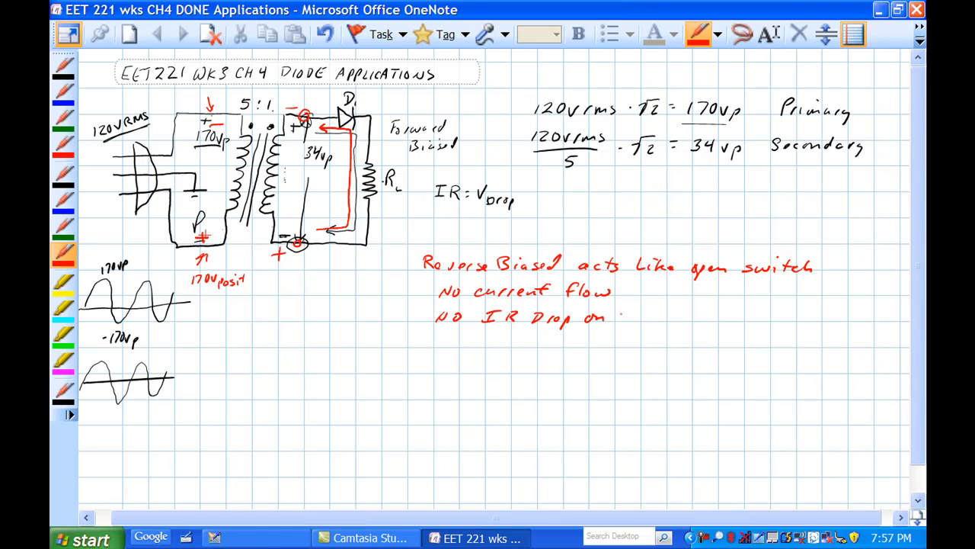
type("Resistor")
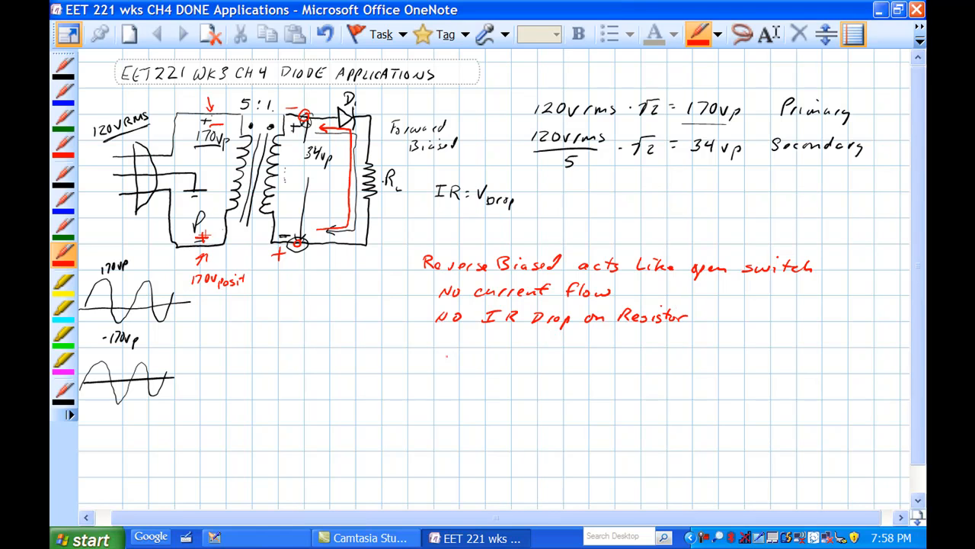
Draw the secondary sine waveform in red below the notes
left_click(445, 358)
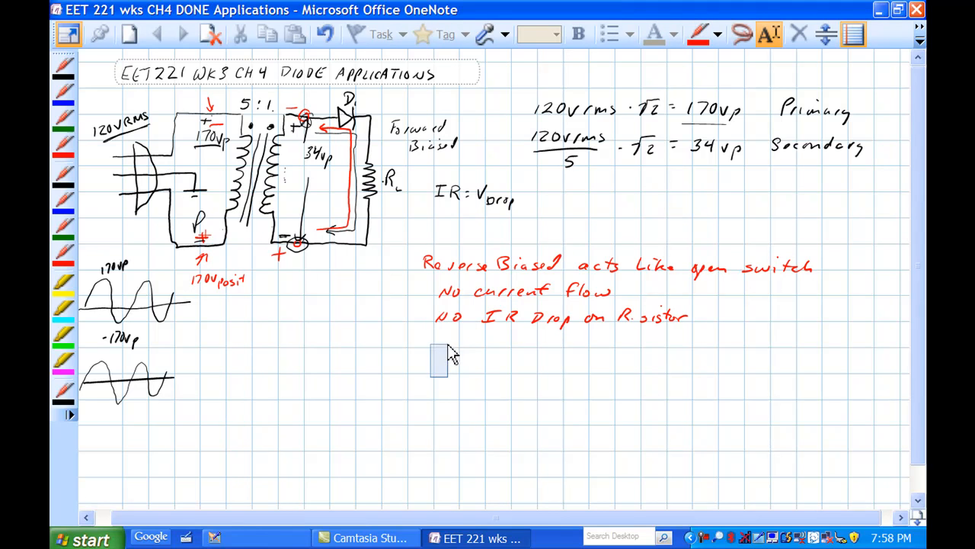
left_click(64, 256)
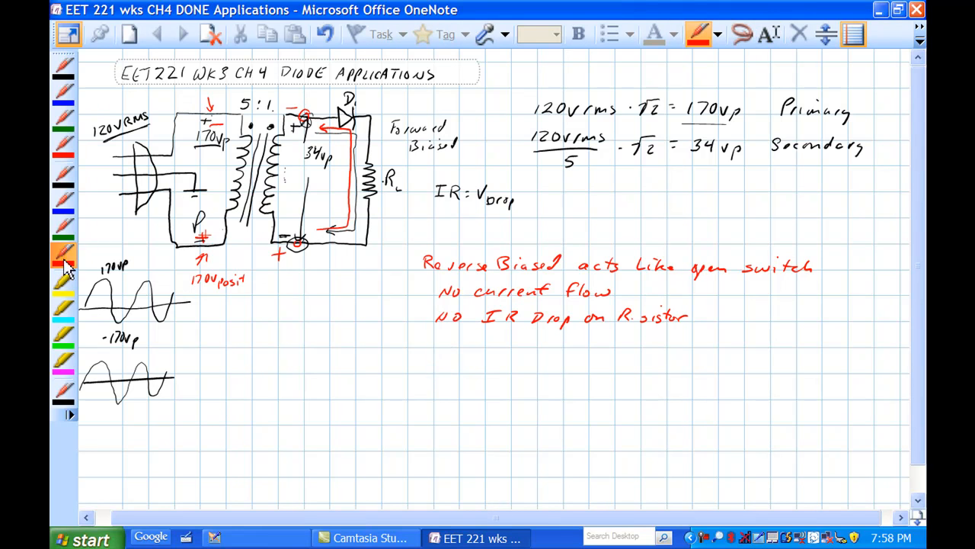
left_click_drag(430, 374, 469, 350)
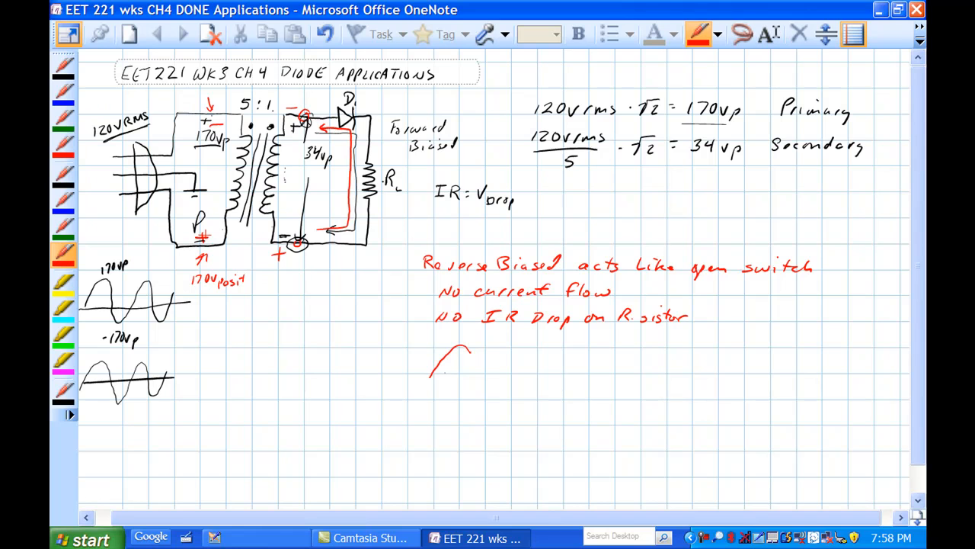
left_click_drag(450, 354, 533, 412)
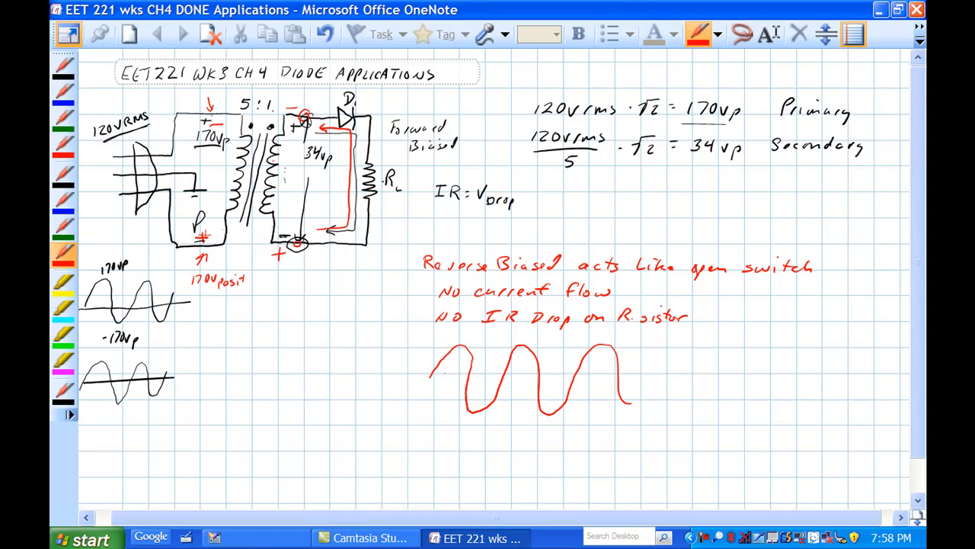
Label it Secondary with peaks 34vp and -34vp and start the R_L axis line
type("Secondary")
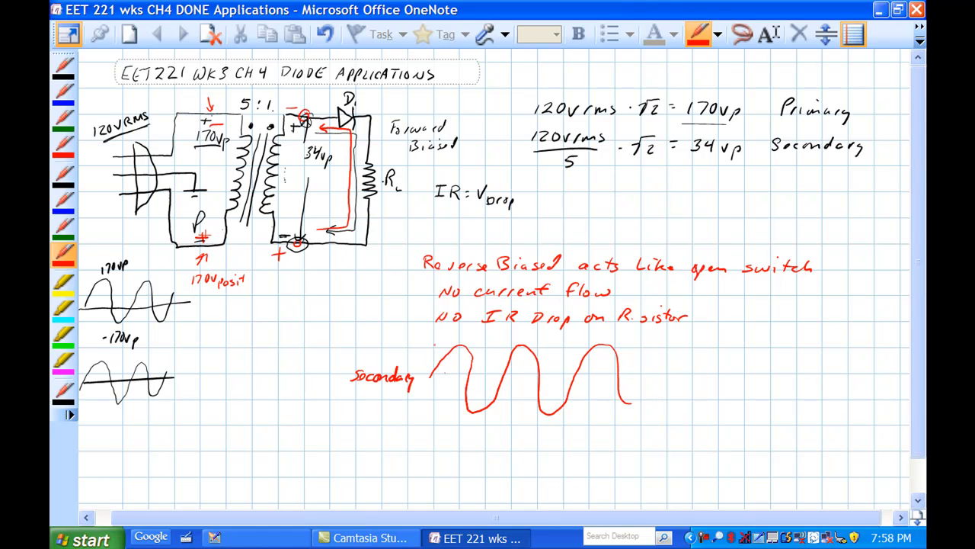
type("34vp")
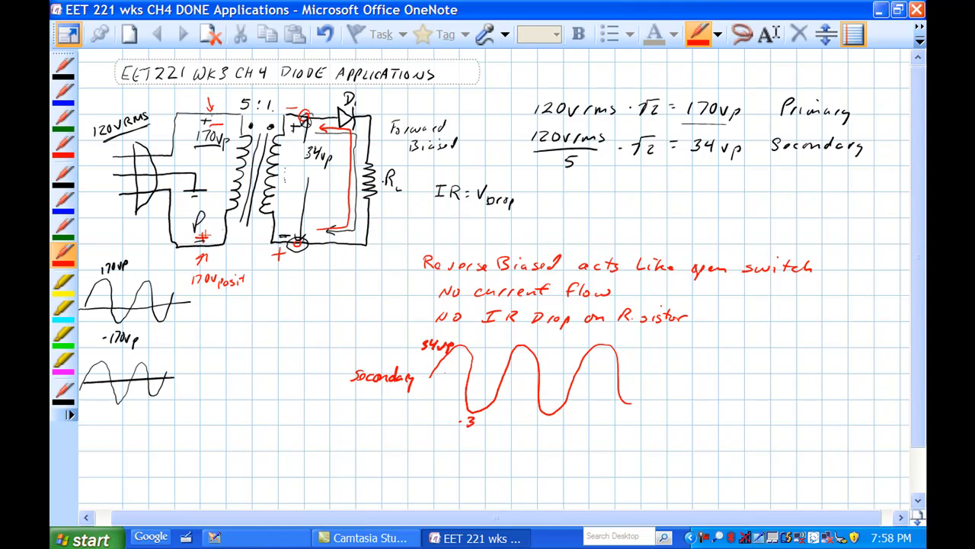
type("-34vp")
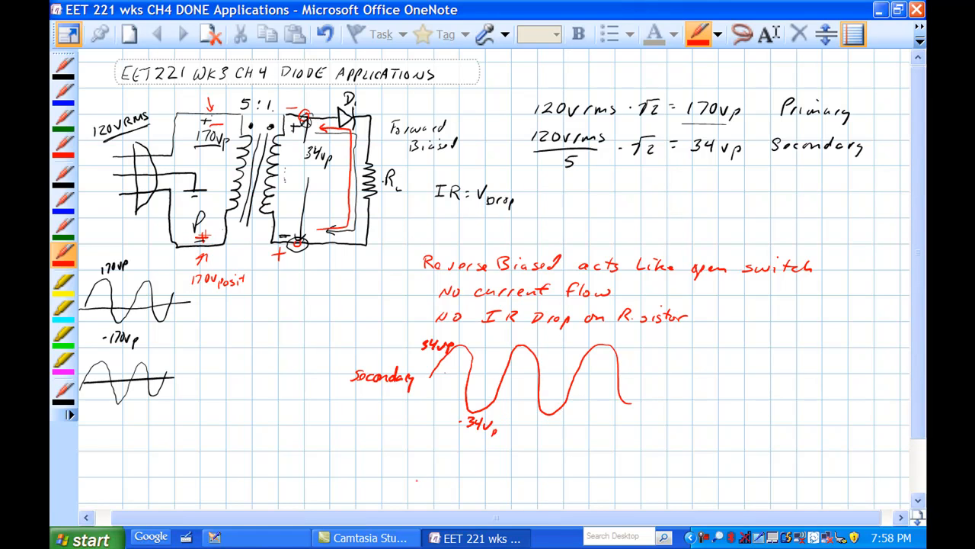
left_click_drag(414, 480, 647, 474)
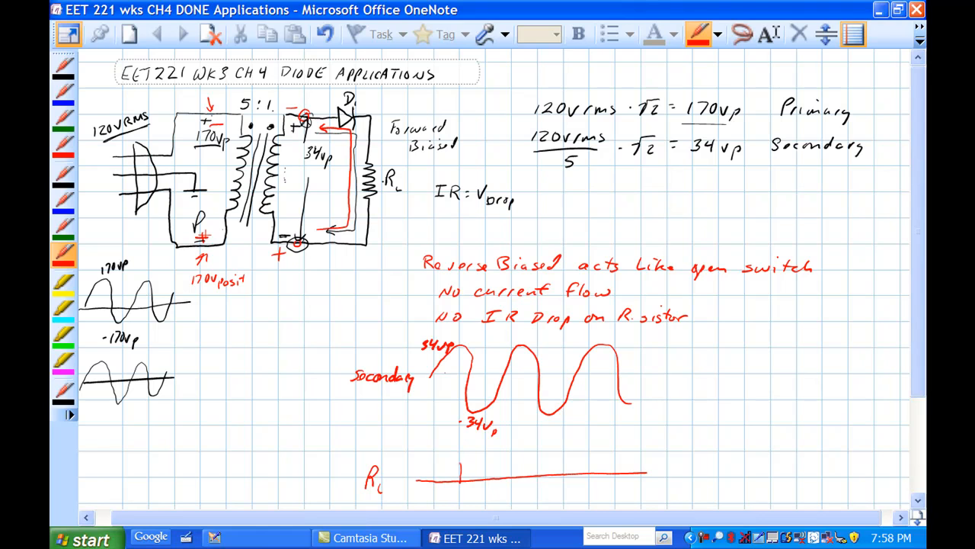
Draw the first positive hump on the R_L axis and label it IR
left_click_drag(427, 475, 457, 450)
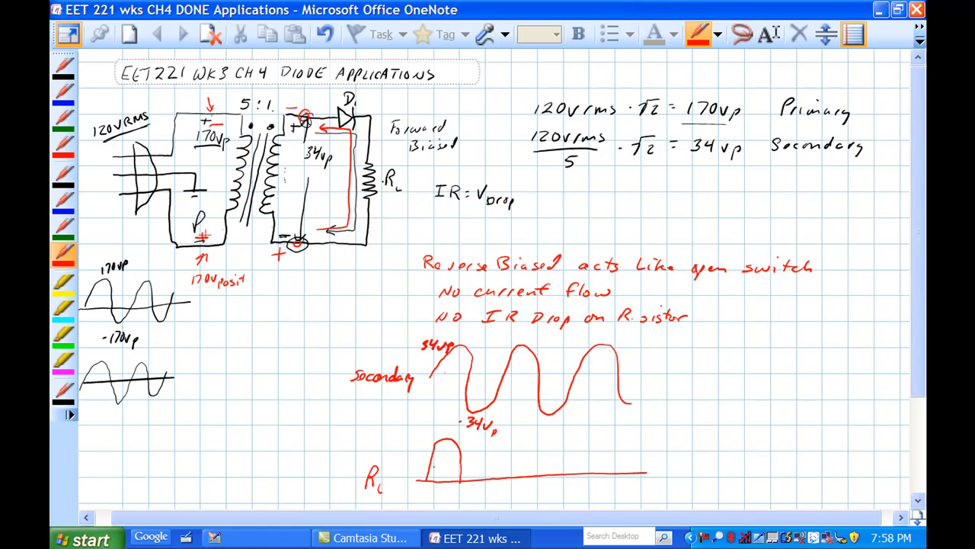
left_click(440, 465)
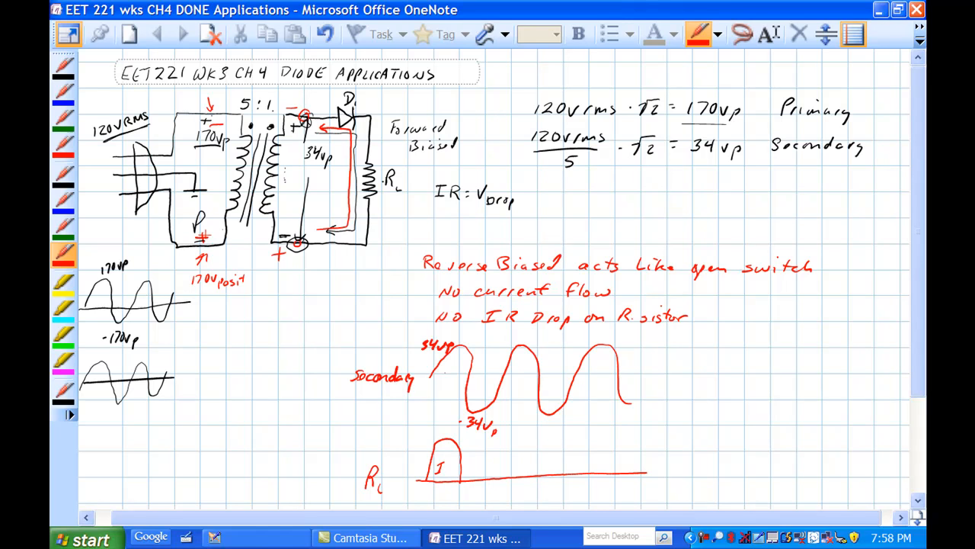
type("R")
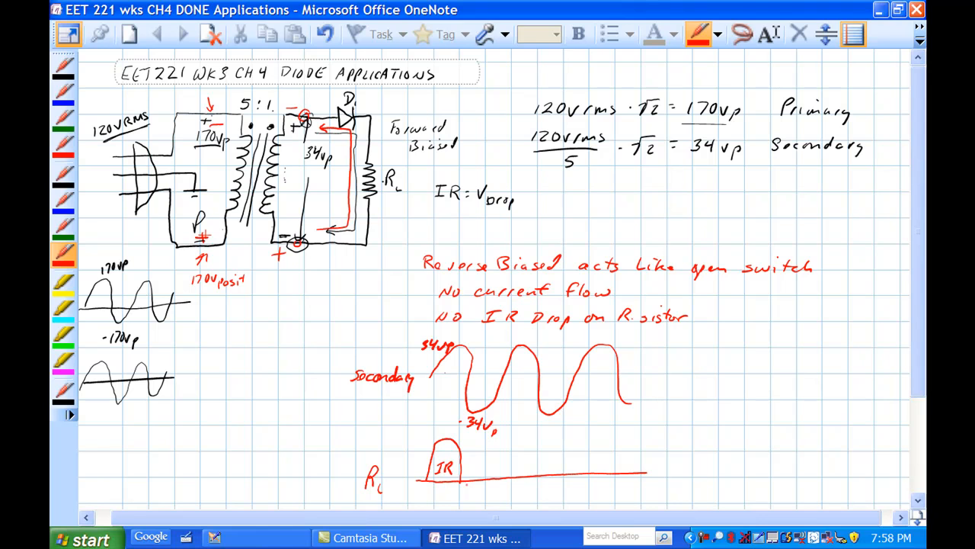
left_click_drag(457, 482, 495, 480)
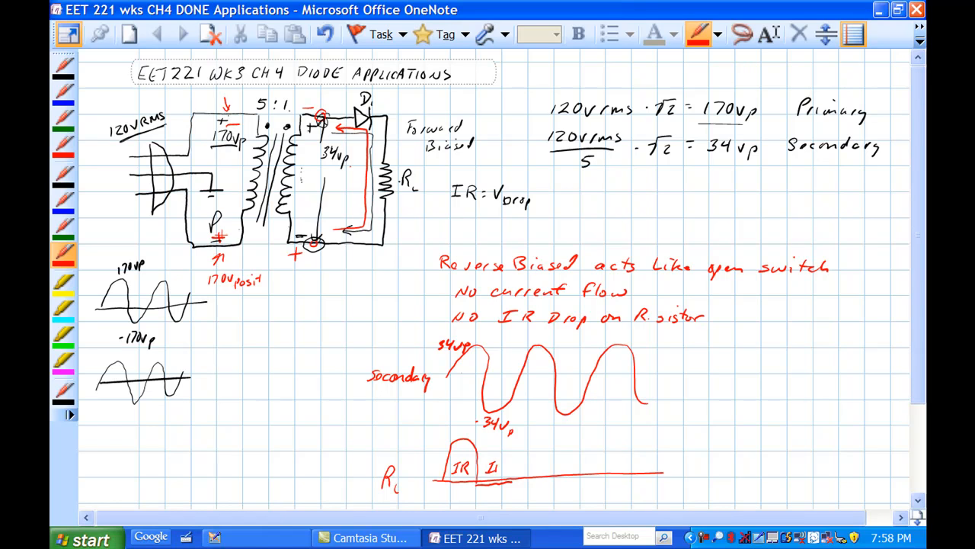
Add the remaining IR humps, cross one out and draw arrows beneath them
left_click_drag(480, 468, 506, 468)
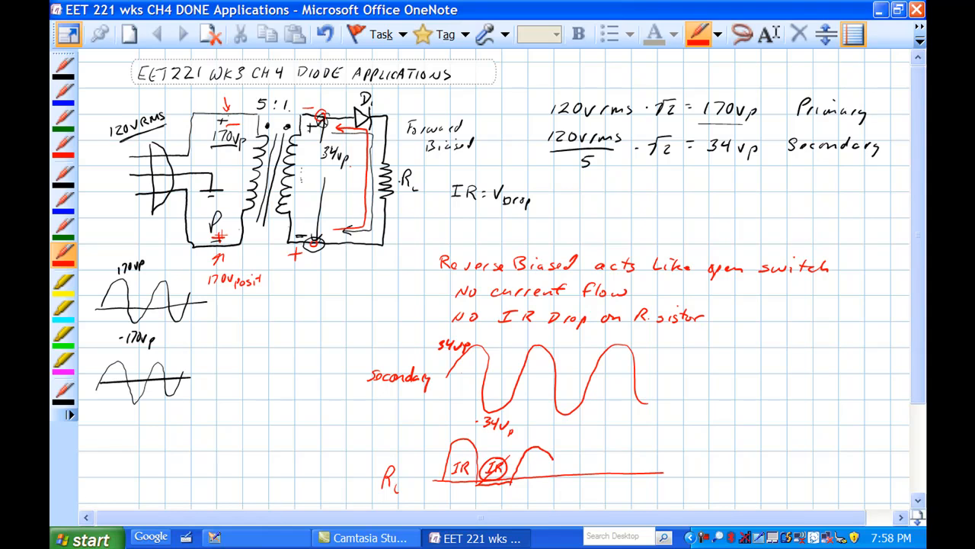
type("I")
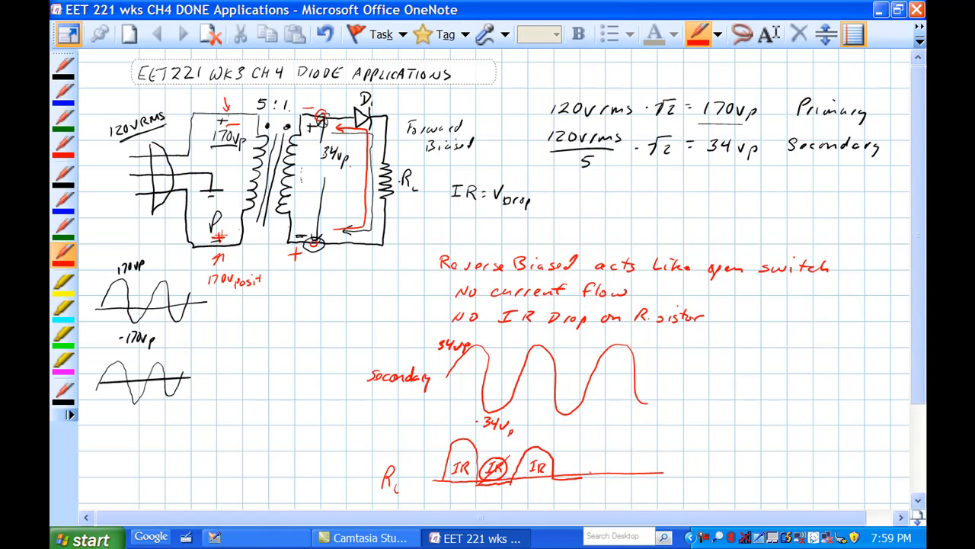
left_click_drag(586, 475, 628, 457)
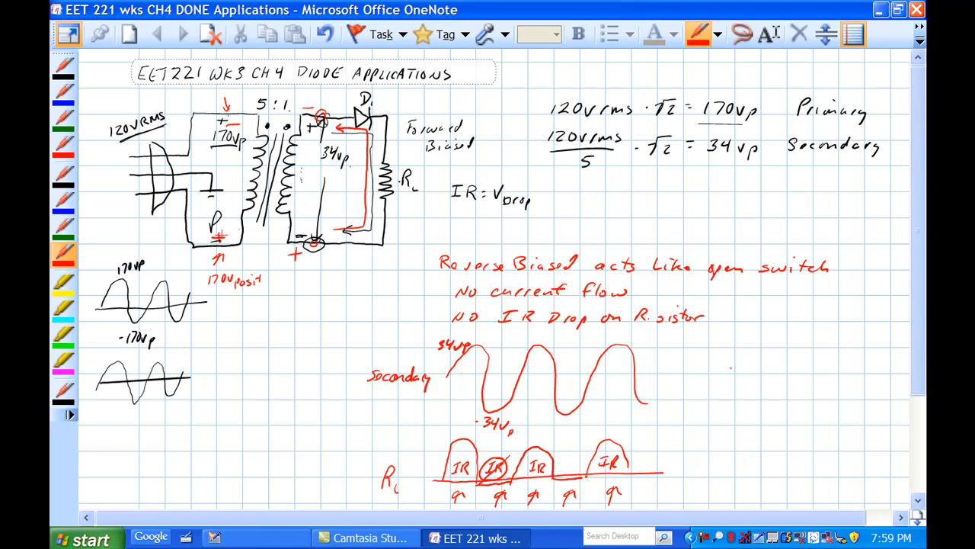
Write 'half wave rectifier' beside the waveforms and '34v' next to the R_L axis
type("half wave")
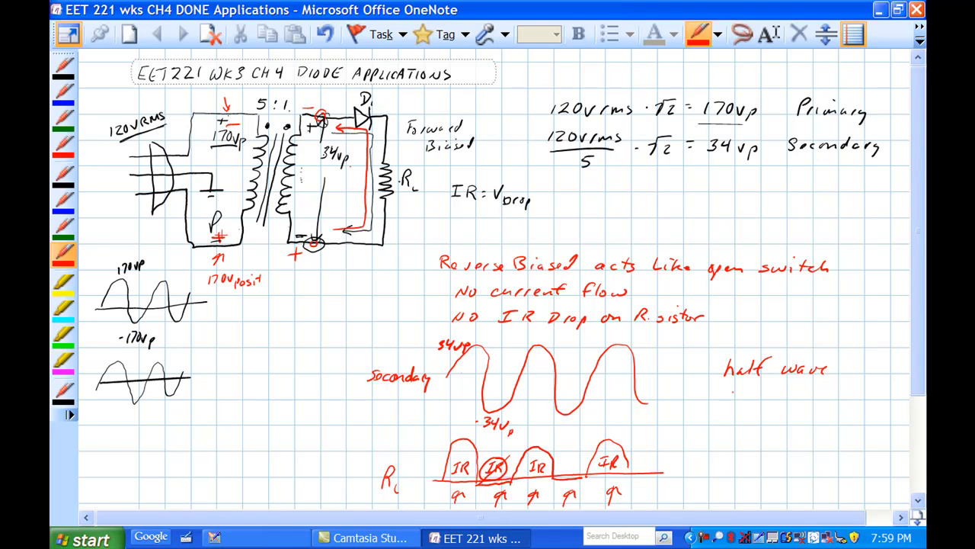
type("rectifier")
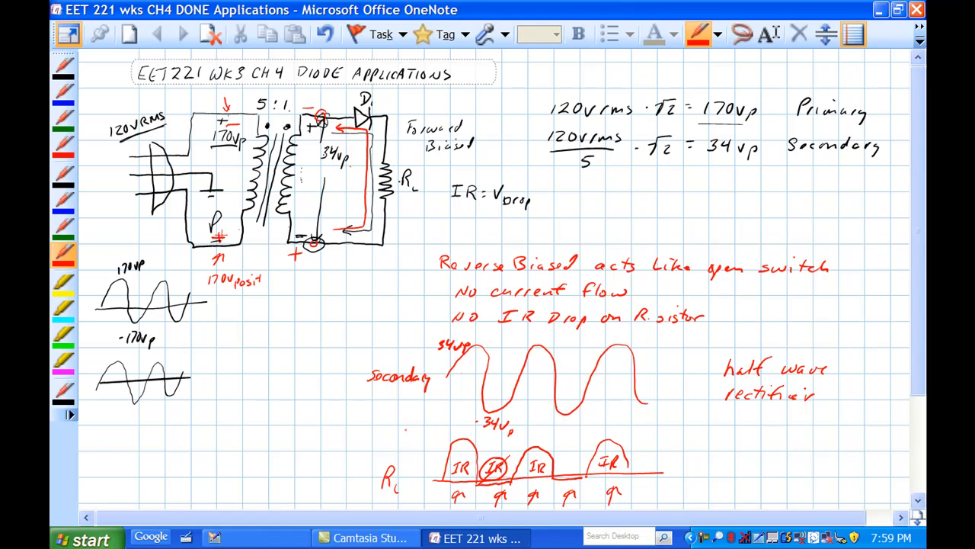
type("34v")
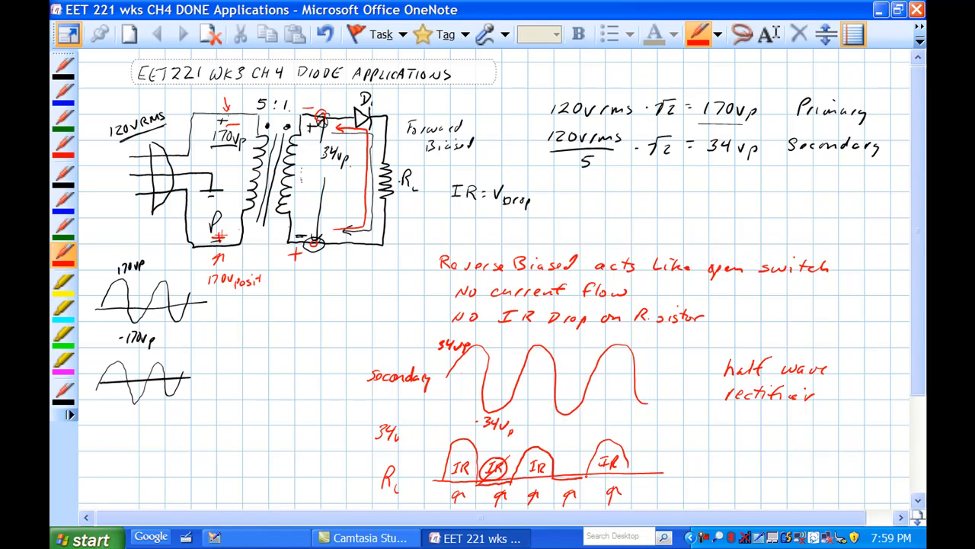